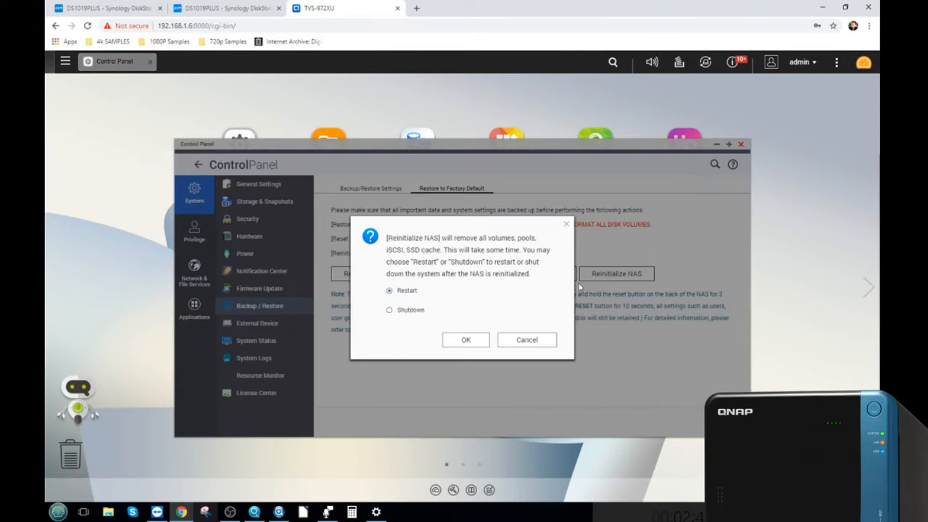
In the Reinitialize NAS confirmation, choose Shutdown instead of Restart
left_click(389, 309)
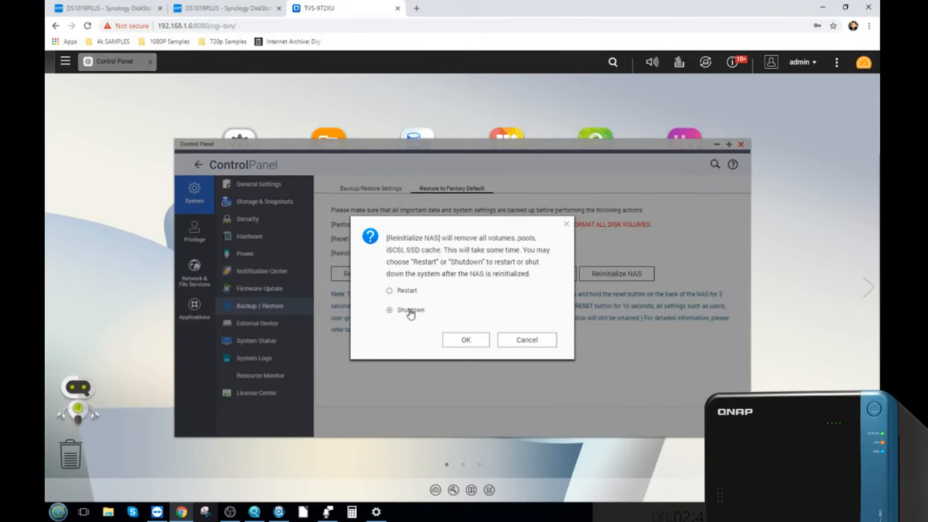
left_click(389, 290)
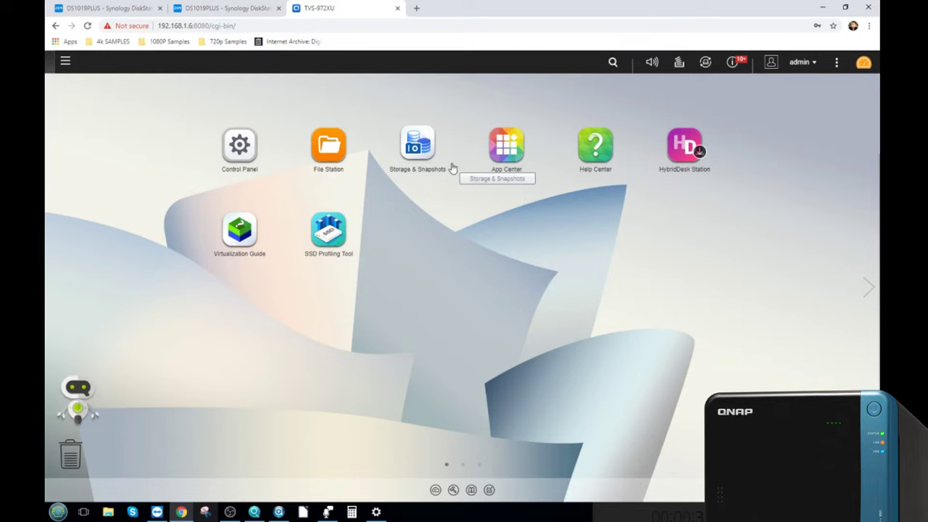
mouse_move(416, 243)
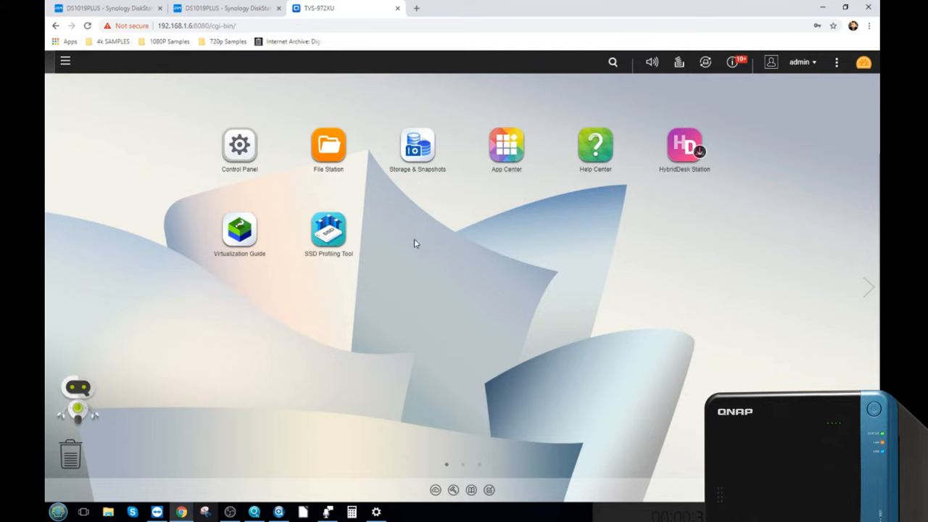
mouse_move(405, 226)
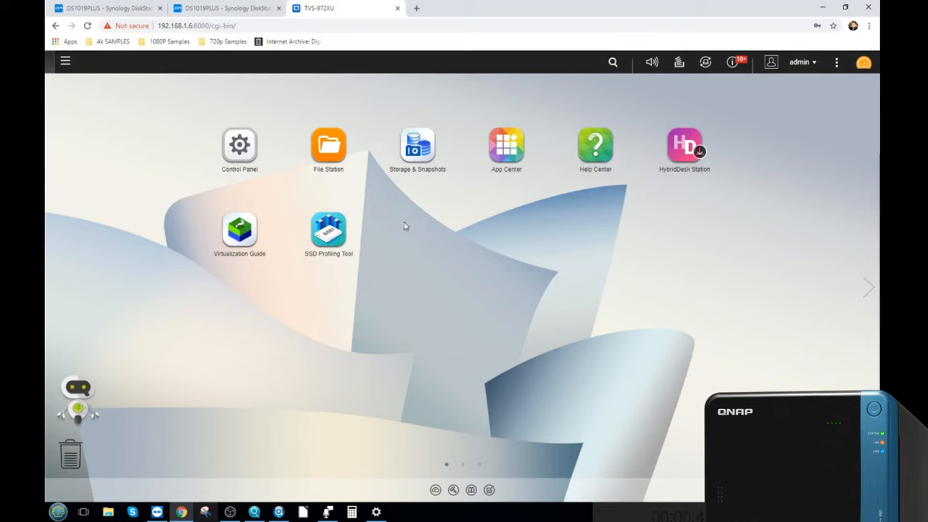
mouse_move(404, 220)
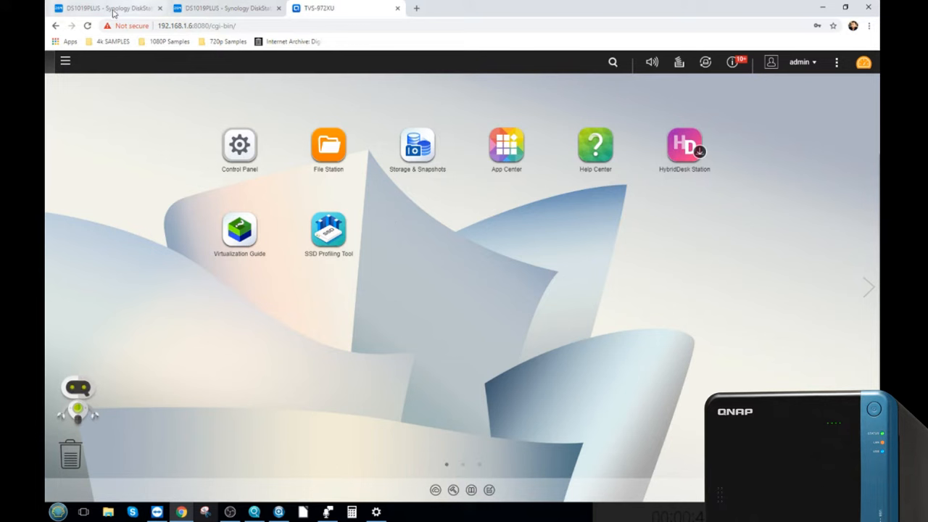
mouse_move(337, 8)
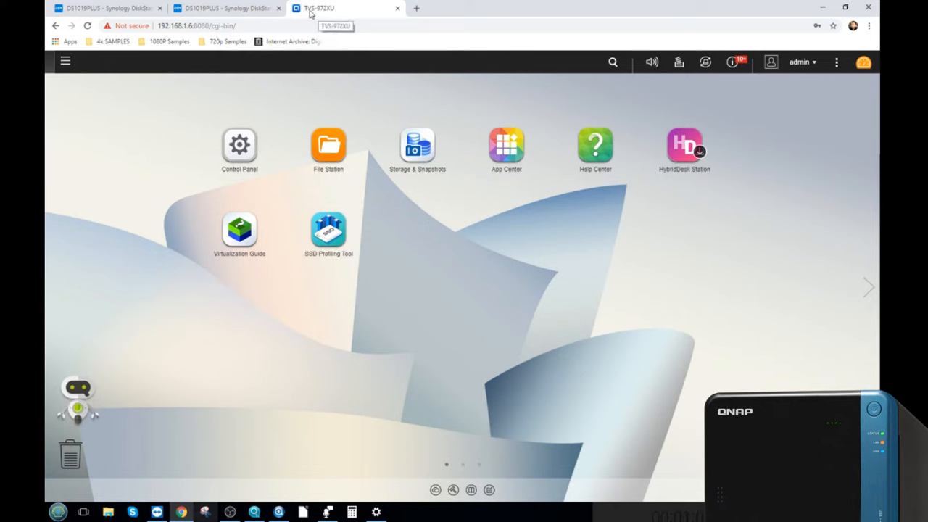
mouse_move(344, 15)
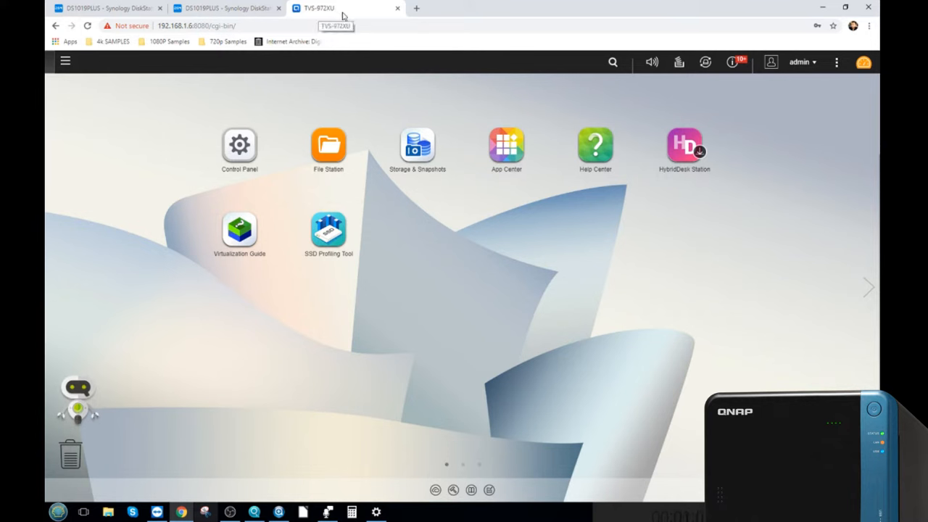
mouse_move(376, 182)
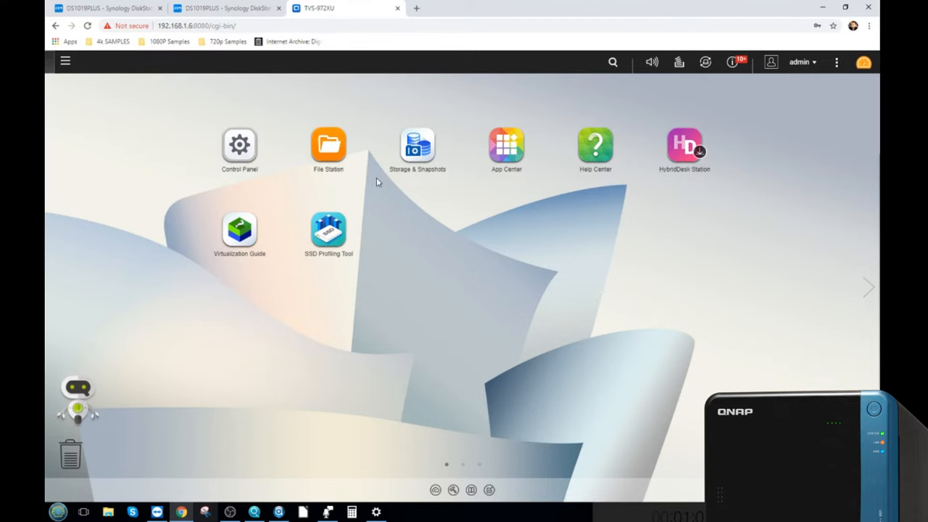
Launch Storage & Snapshots, view the Storage overview, then go to Disks/VJBOD
left_click(417, 144)
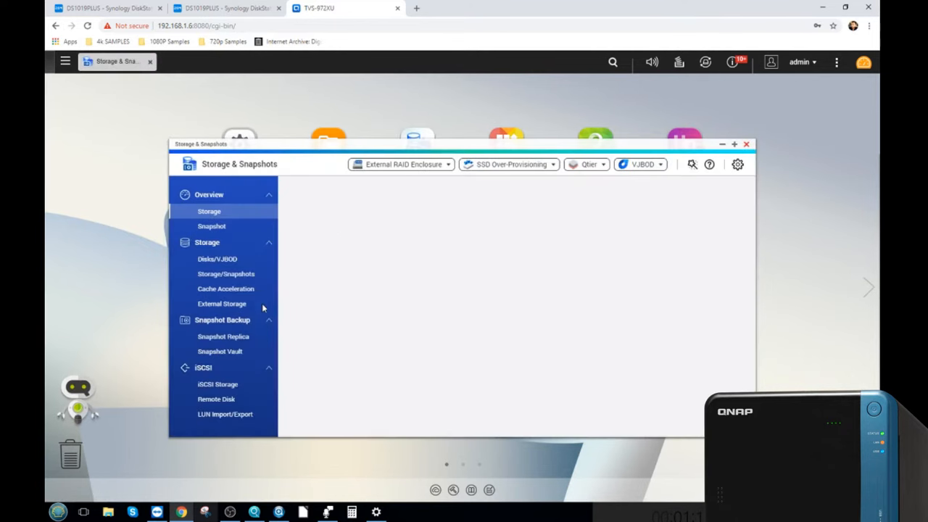
left_click(209, 211)
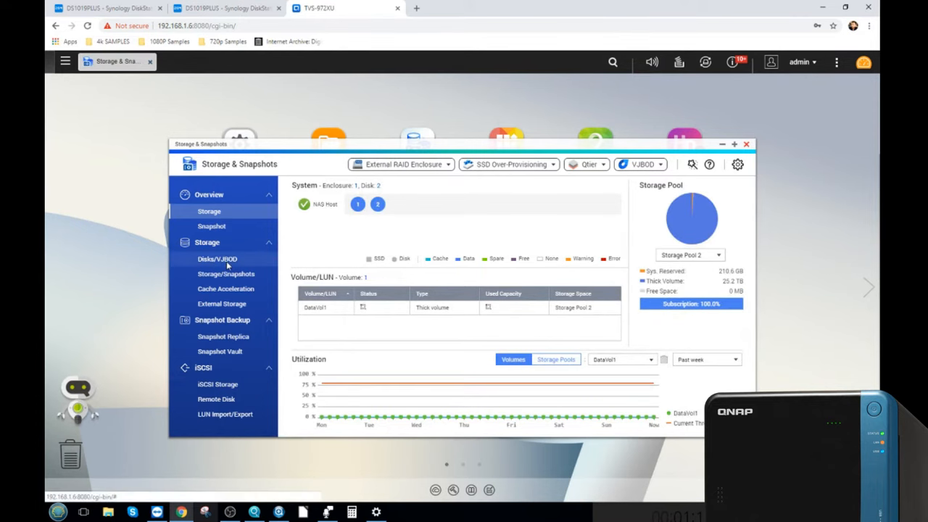
left_click(217, 259)
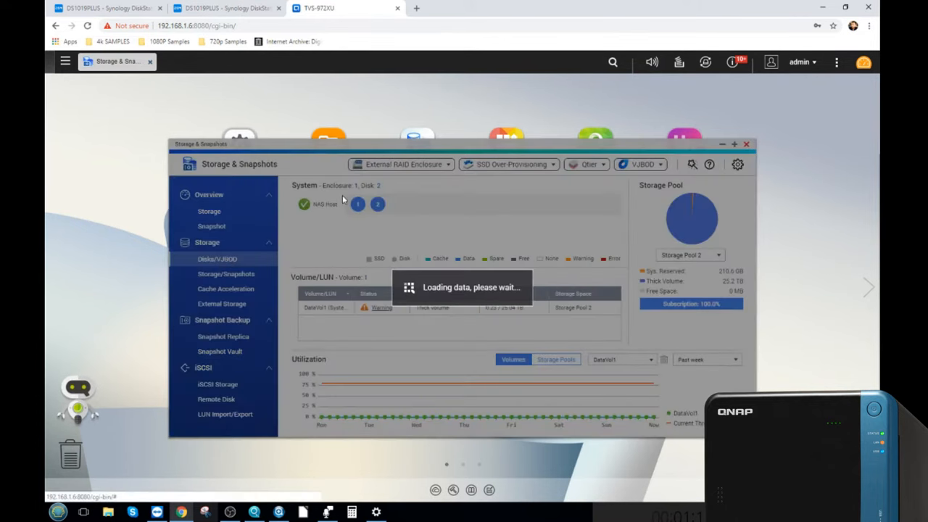
mouse_move(325, 273)
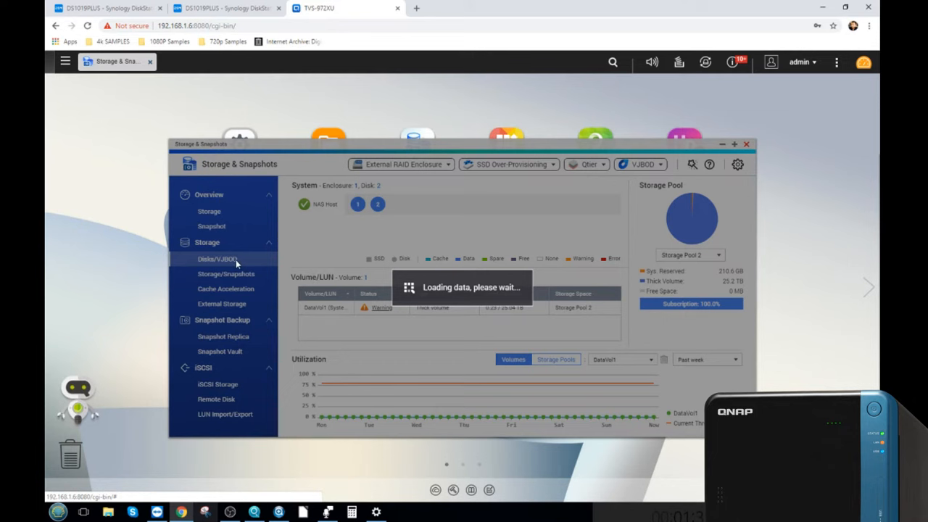
Show the NAS host disk details and expand the RAID Group 2 information
left_click(218, 258)
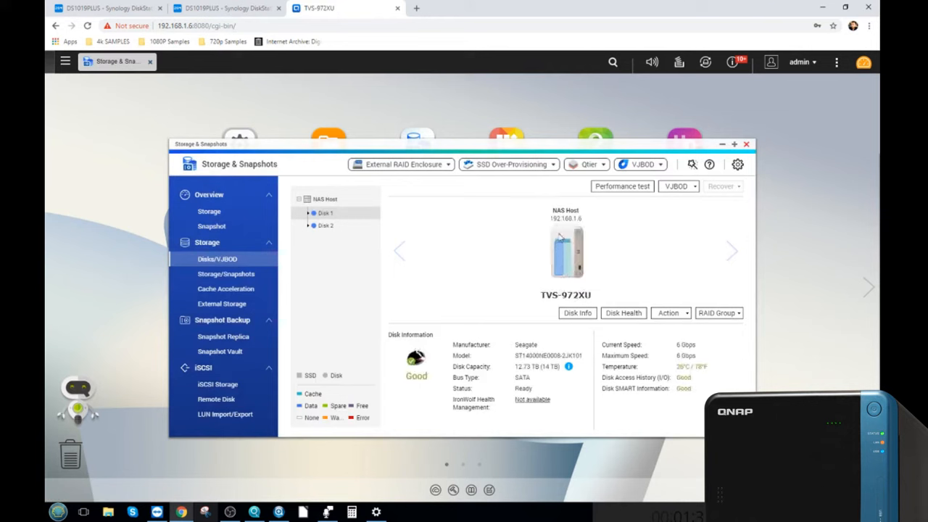
mouse_move(573, 243)
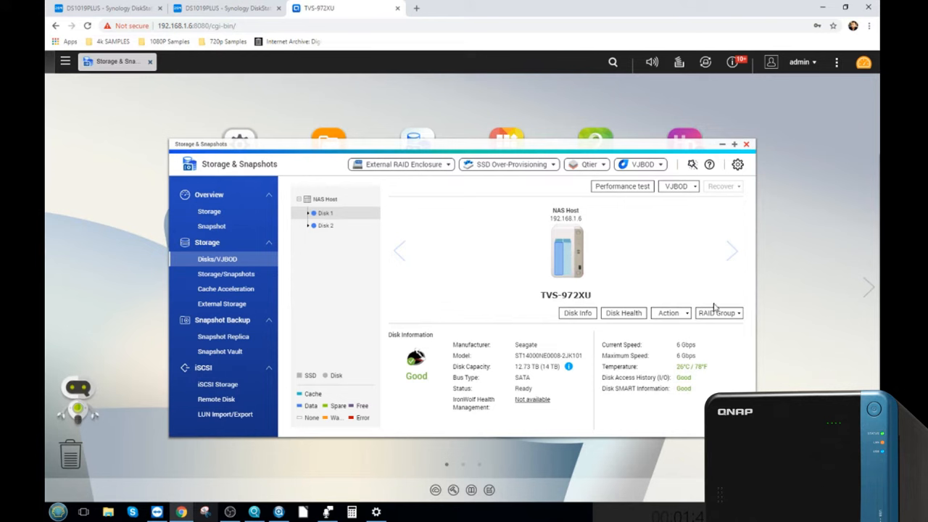
mouse_move(725, 312)
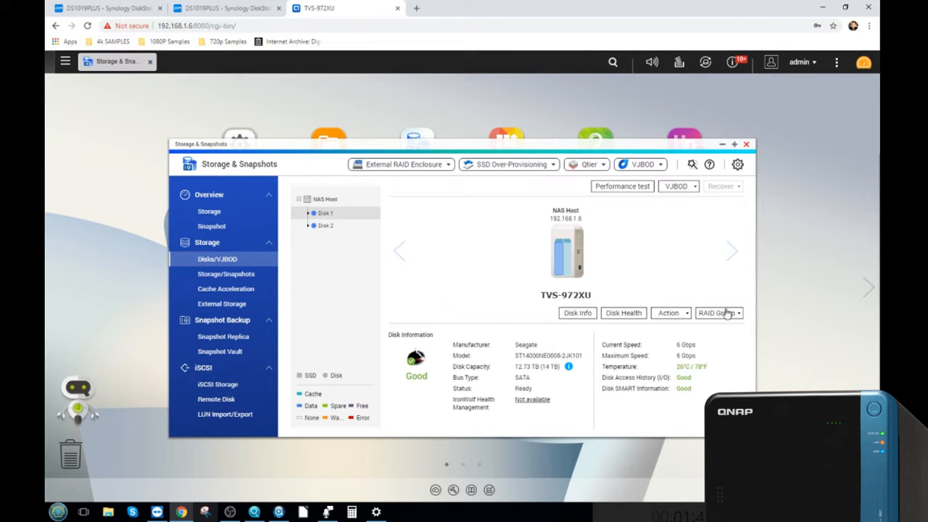
left_click(715, 313)
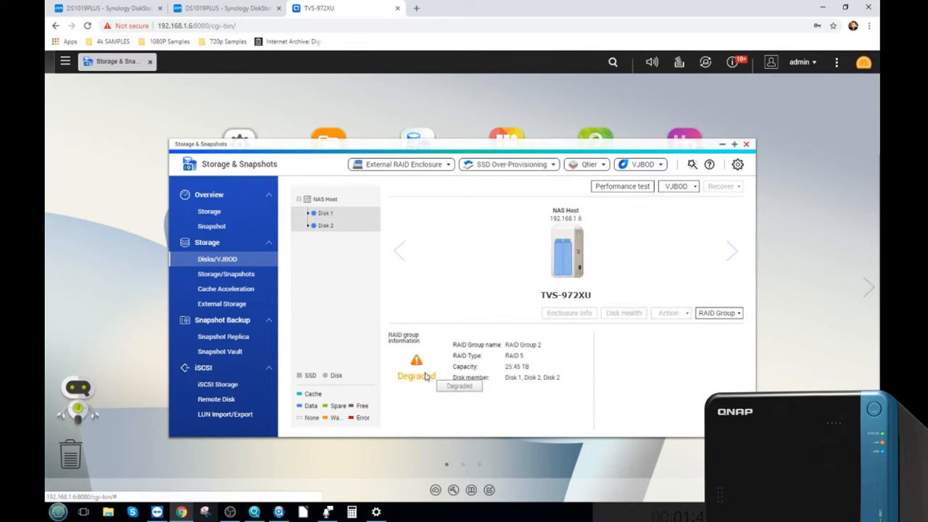
mouse_move(424, 453)
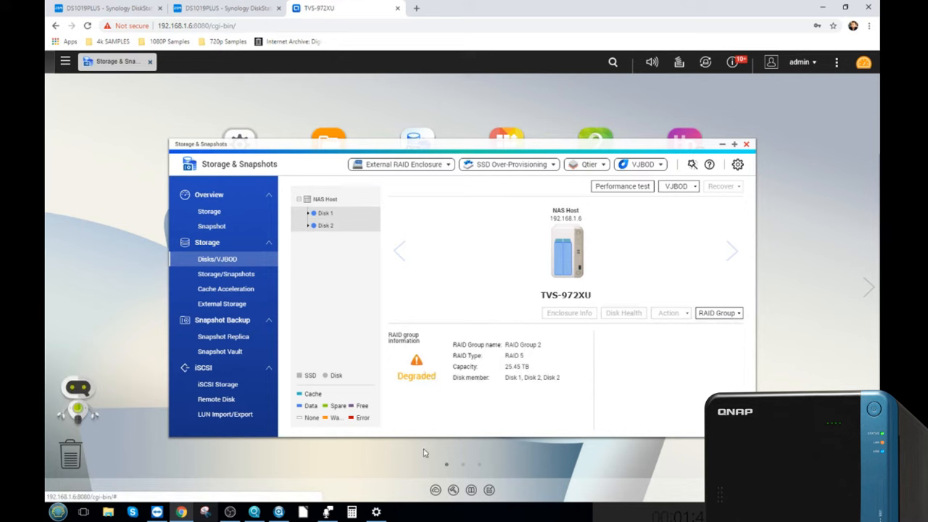
mouse_move(499, 239)
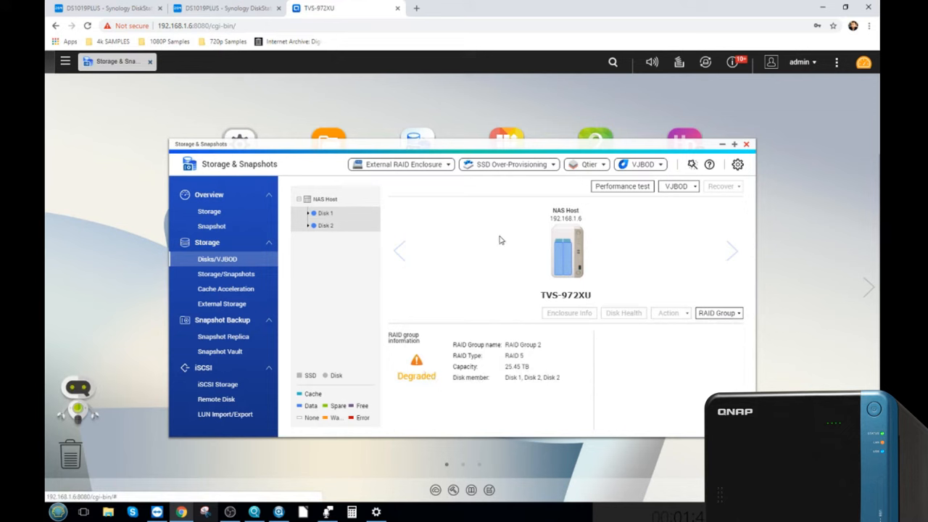
mouse_move(435, 186)
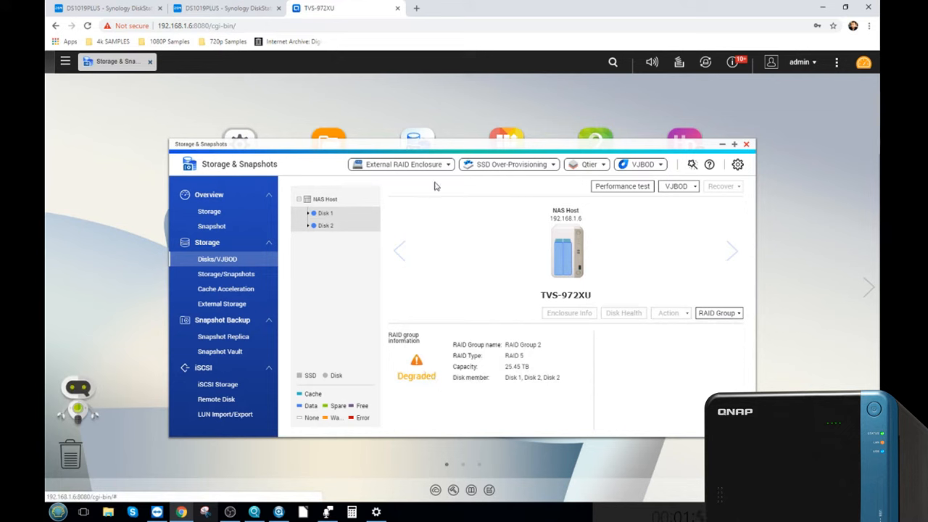
mouse_move(568, 260)
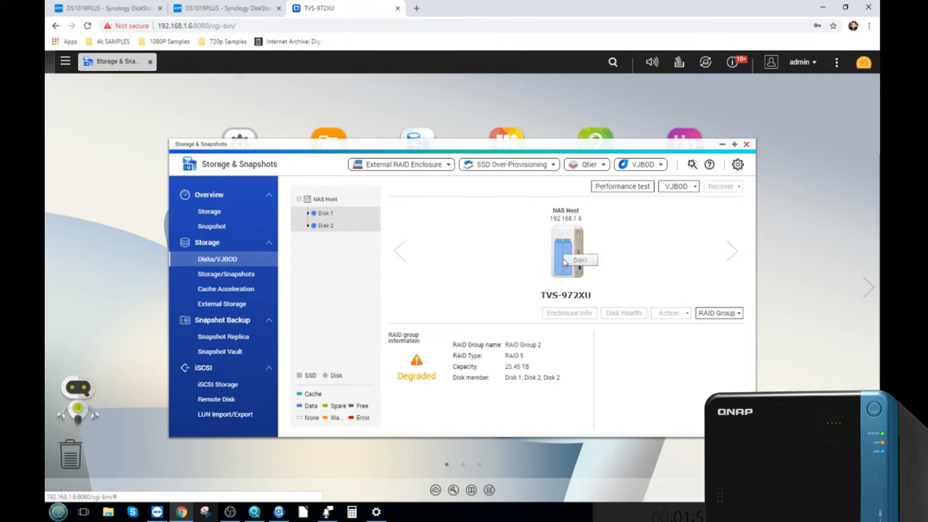
mouse_move(446, 180)
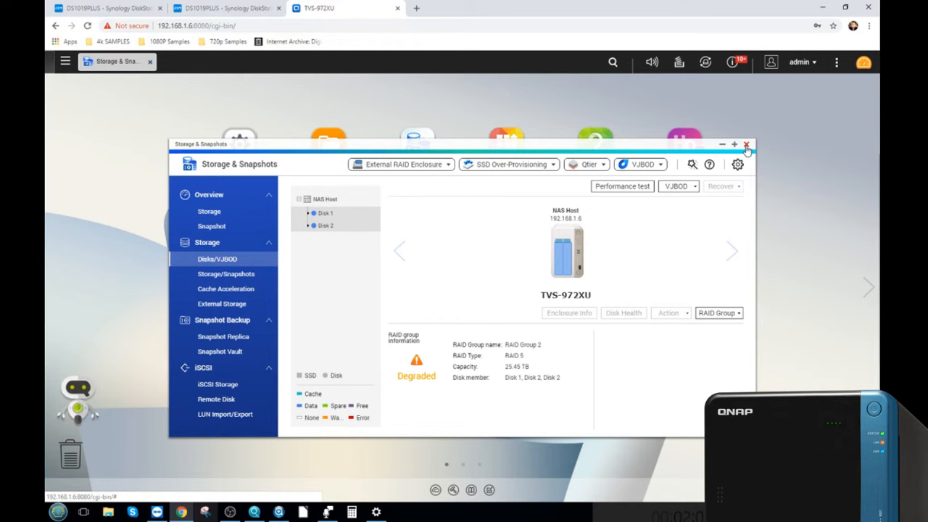
left_click(746, 144)
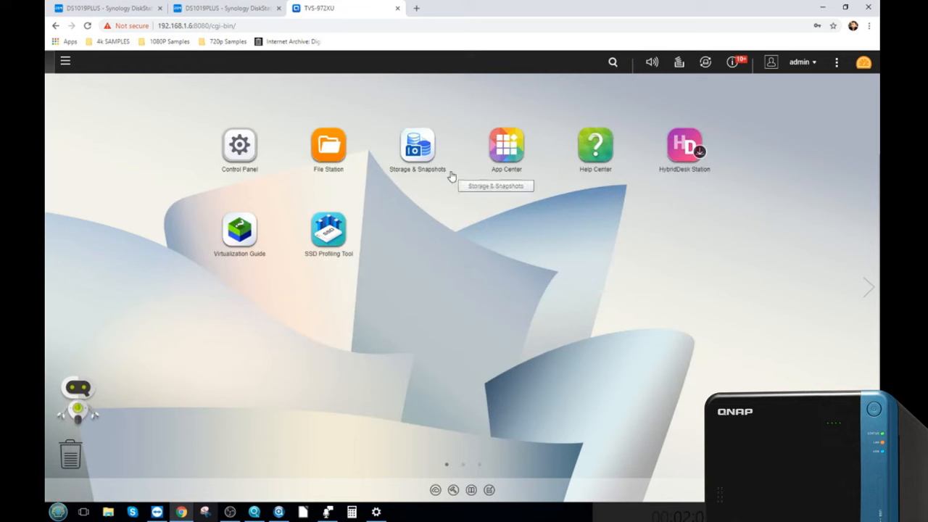
mouse_move(302, 169)
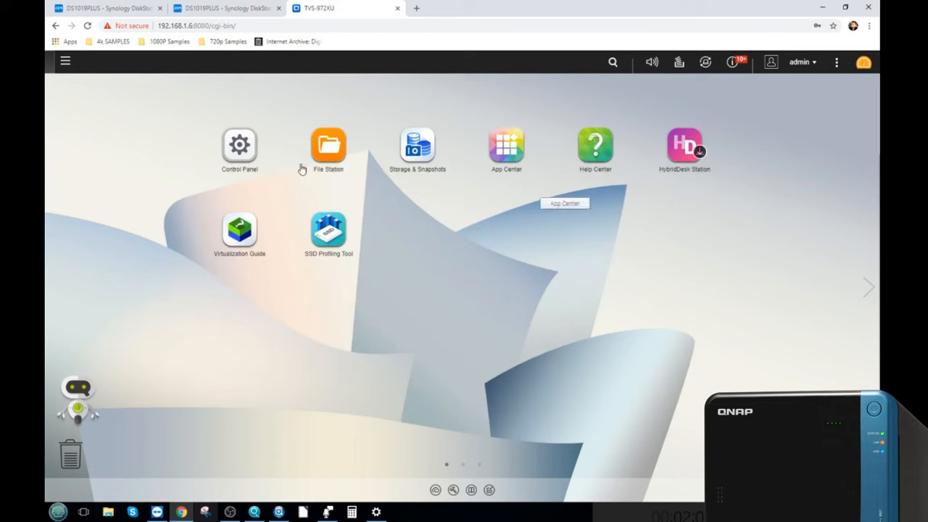
left_click(240, 145)
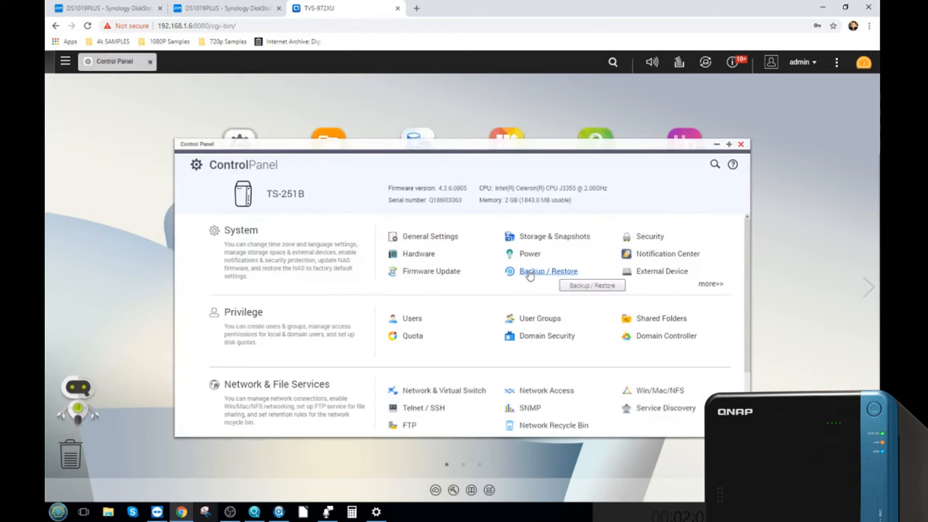
left_click(548, 271)
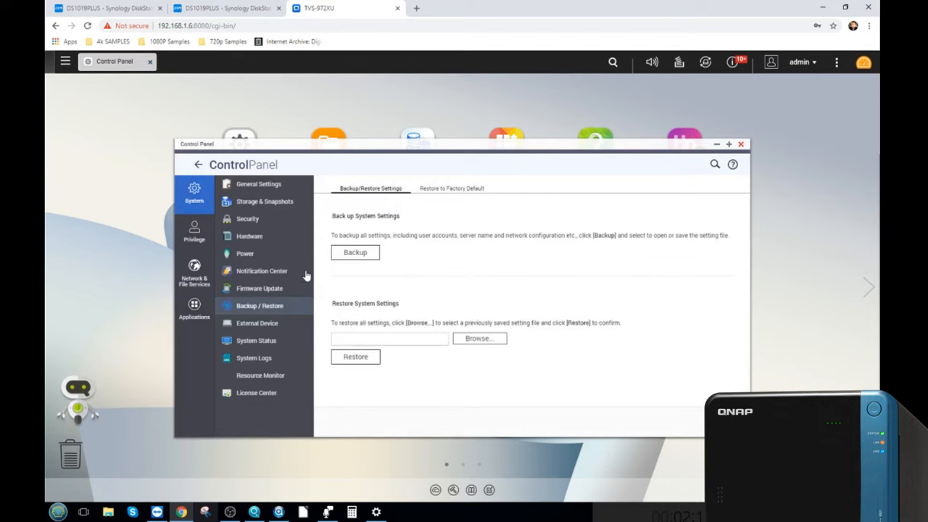
mouse_move(354, 264)
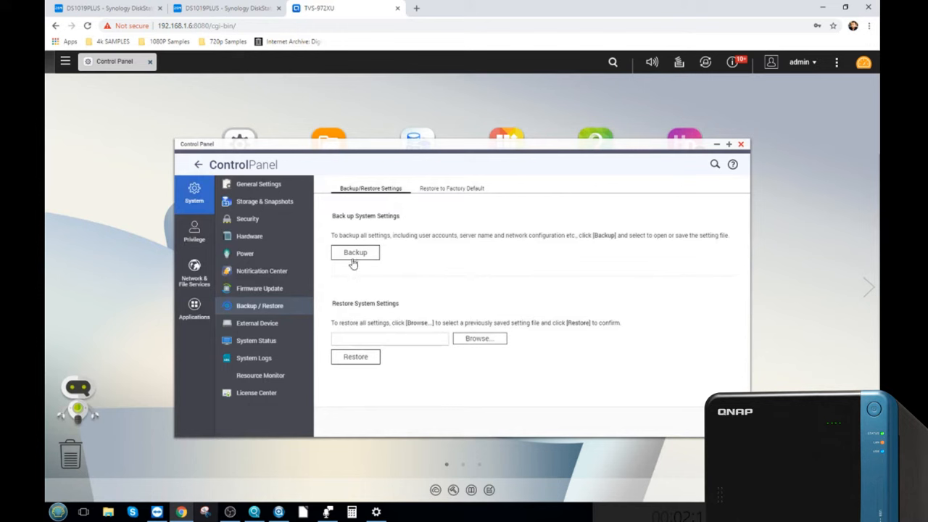
mouse_move(421, 198)
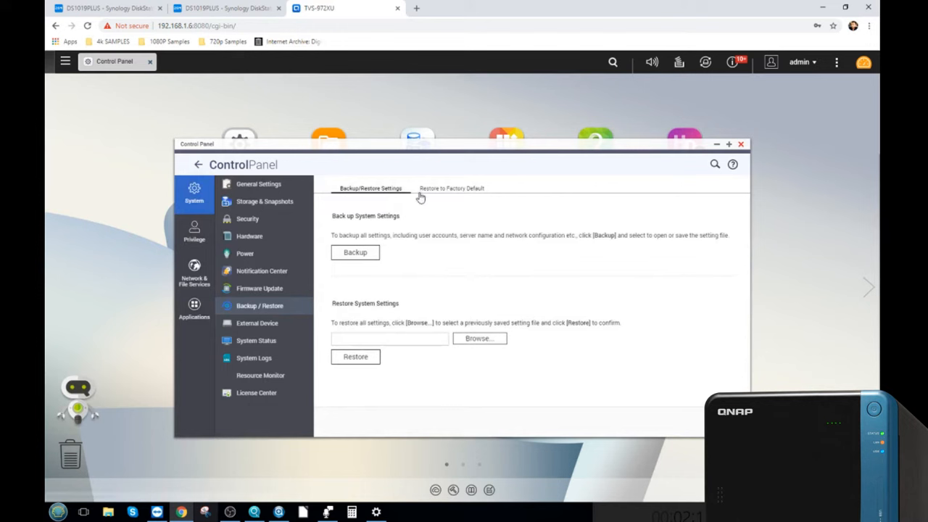
Switch Control Panel to the Restore to Factory Default tab
left_click(451, 189)
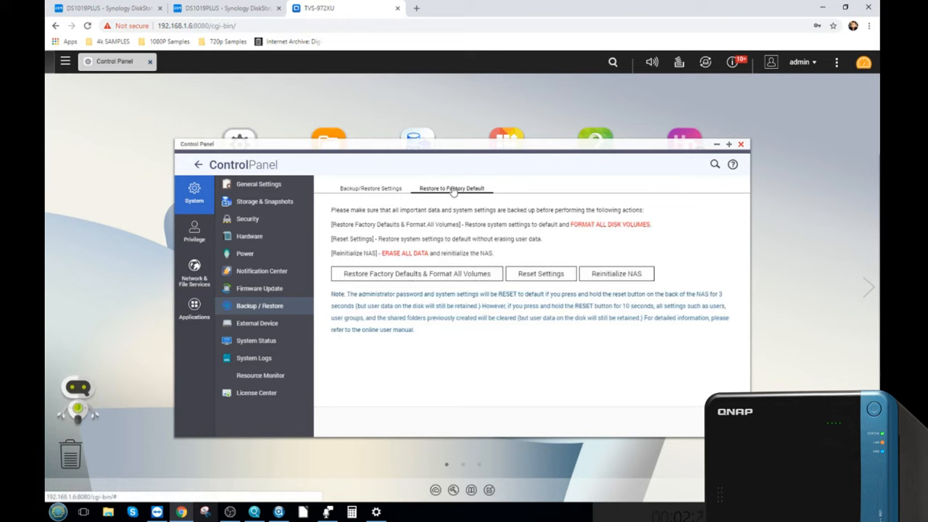
mouse_move(463, 287)
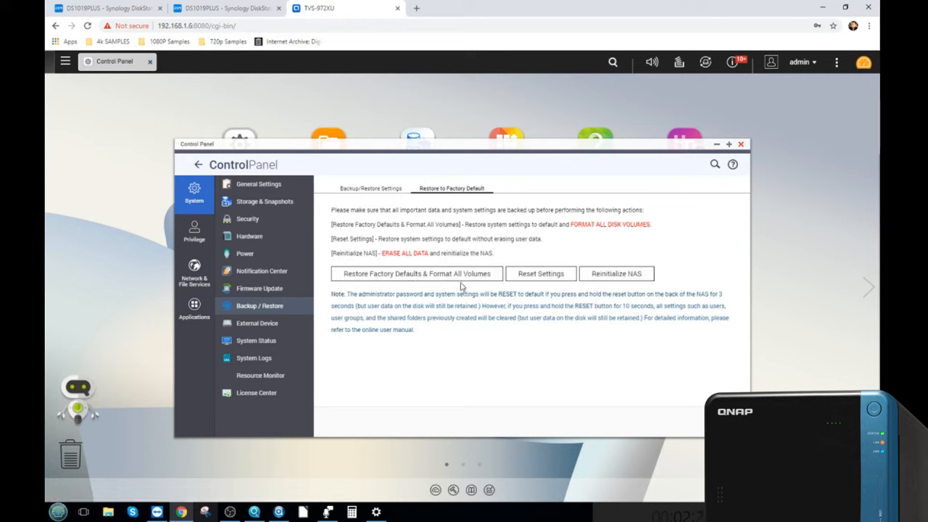
mouse_move(428, 279)
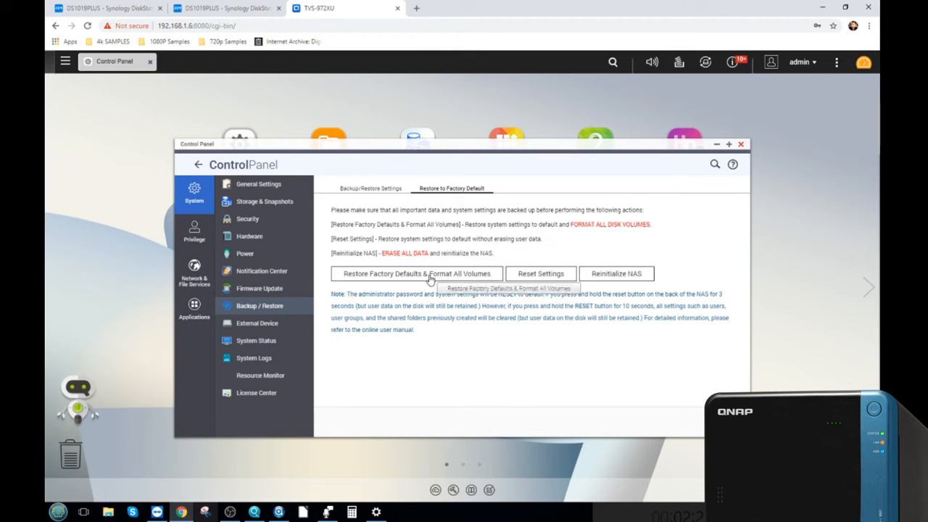
mouse_move(387, 280)
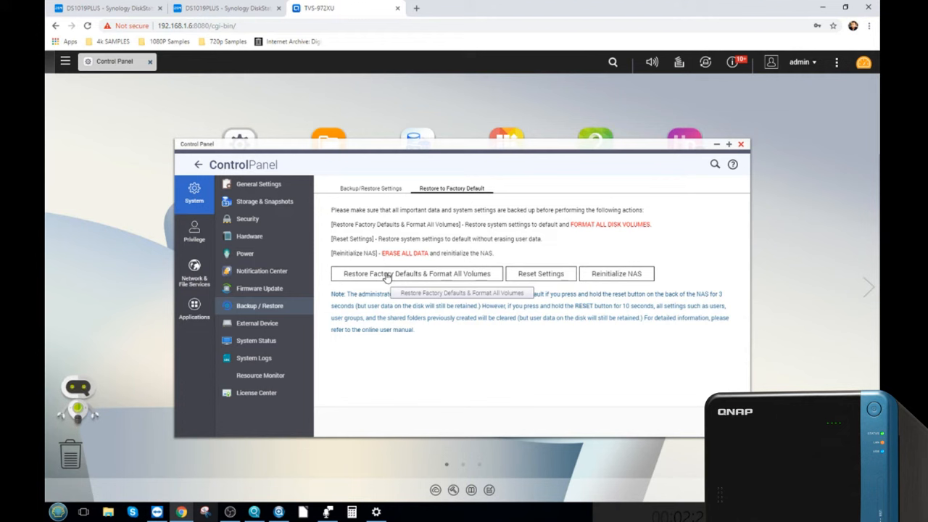
mouse_move(444, 276)
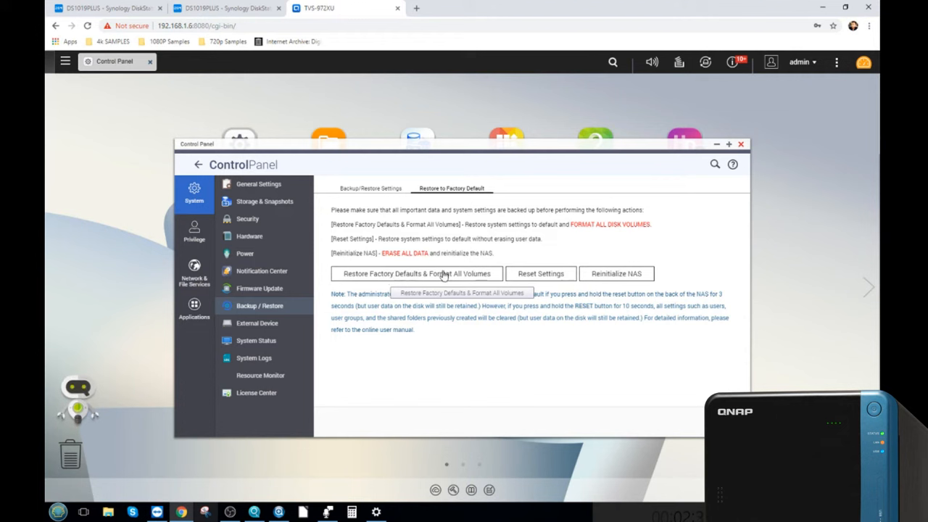
mouse_move(616, 271)
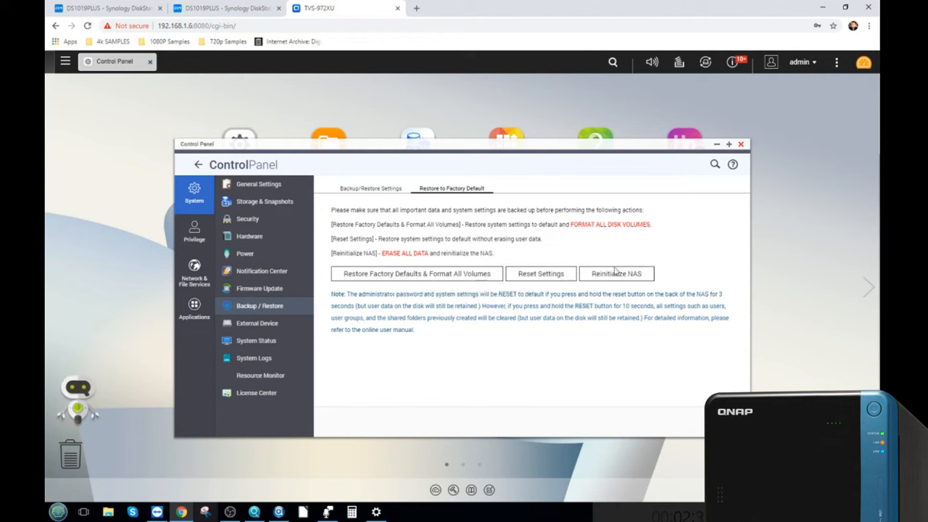
mouse_move(616, 273)
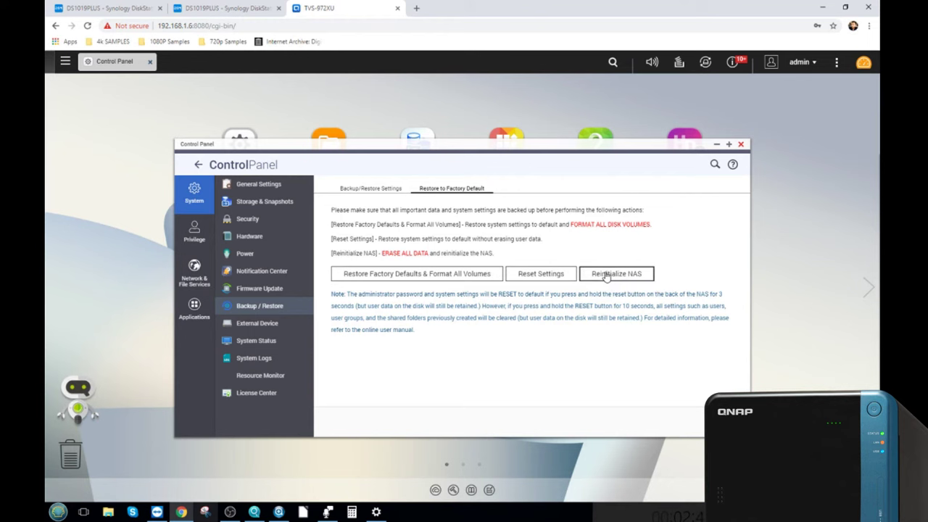
Reinitialize the NAS with Restart selected, confirming with the admin password
left_click(617, 274)
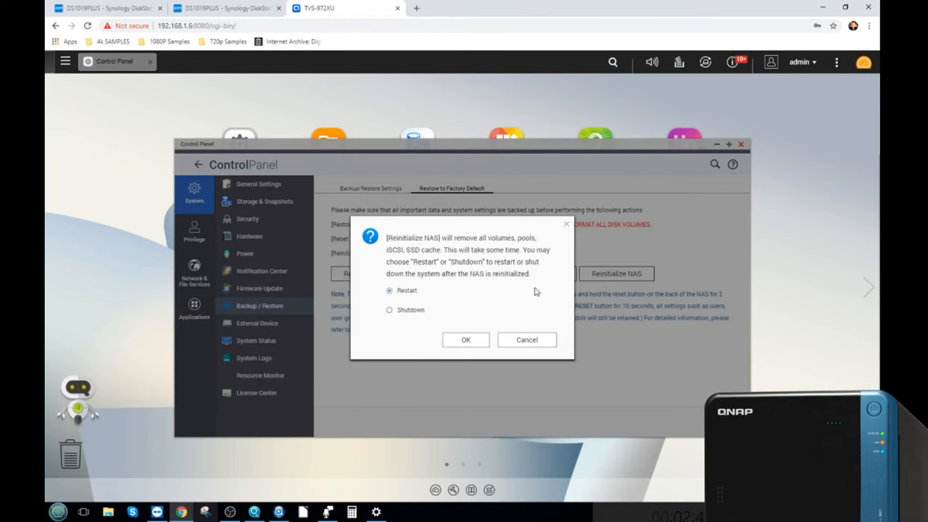
left_click(389, 309)
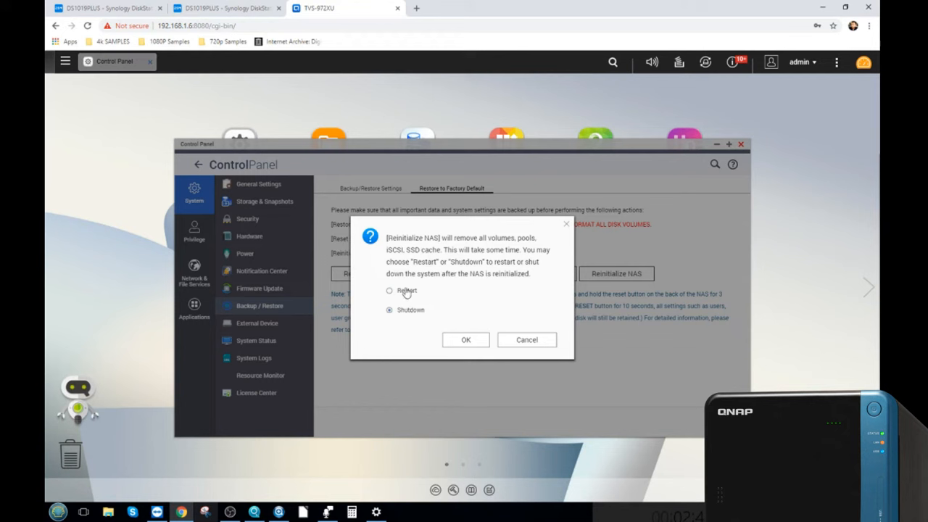
left_click(389, 290)
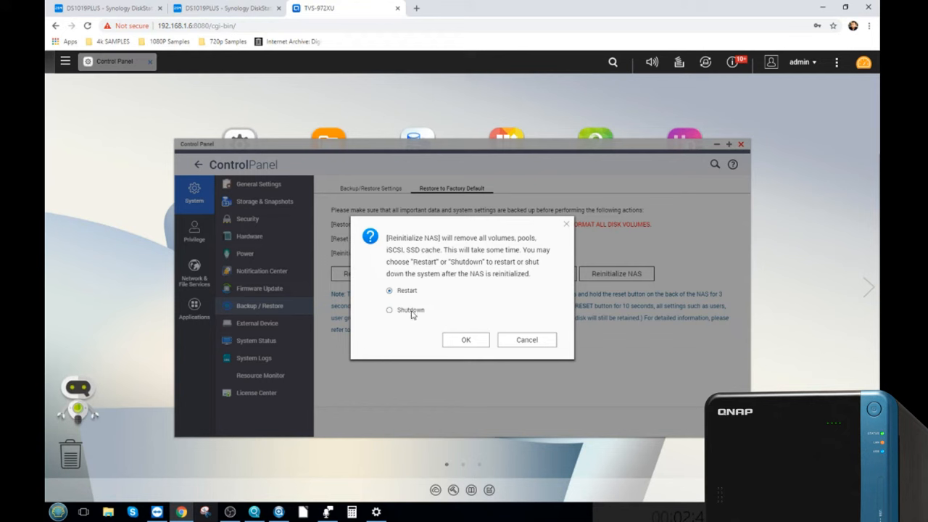
mouse_move(393, 315)
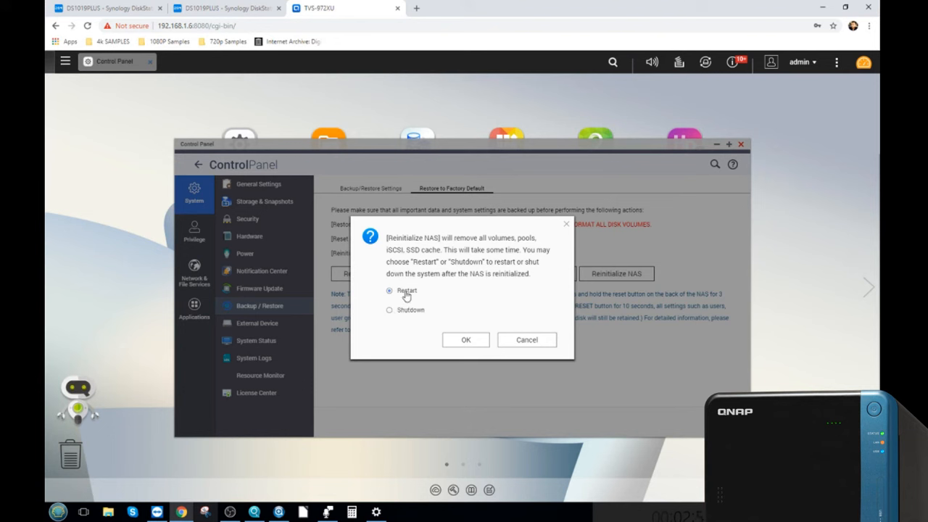
mouse_move(465, 340)
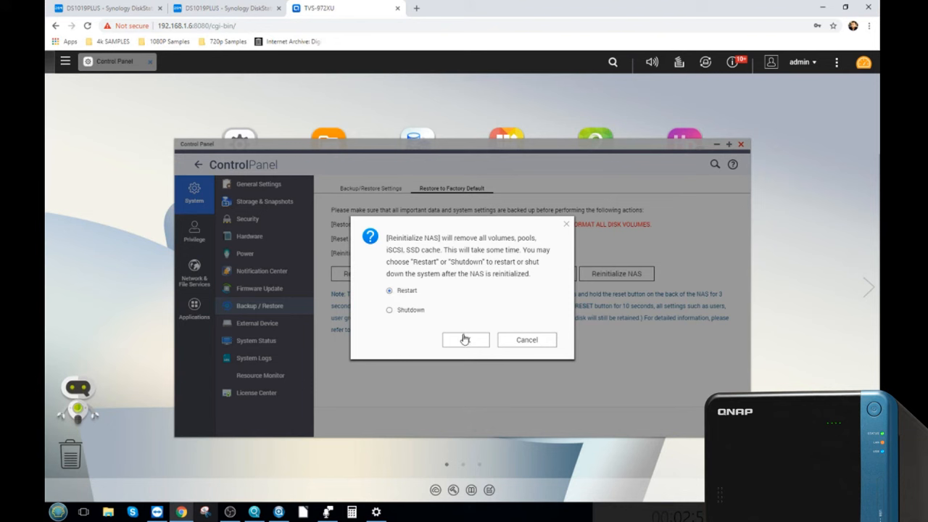
mouse_move(466, 339)
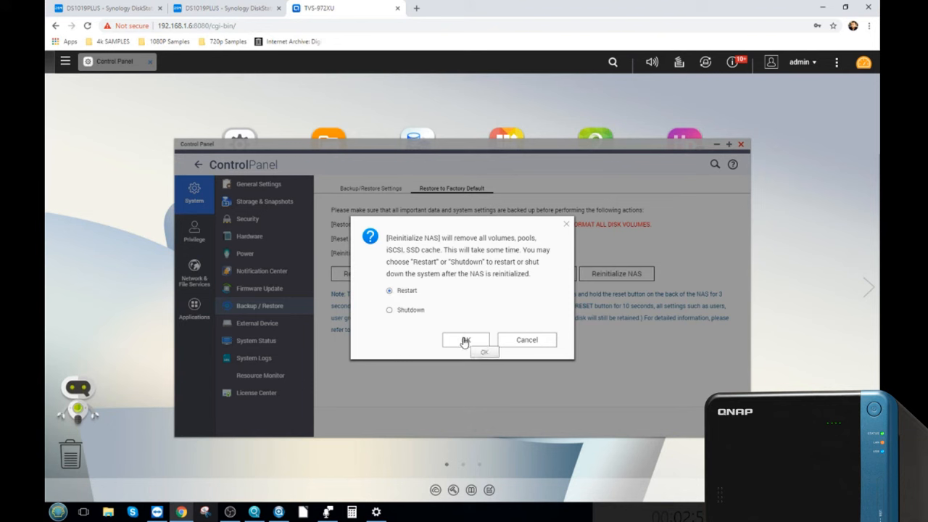
left_click(466, 341)
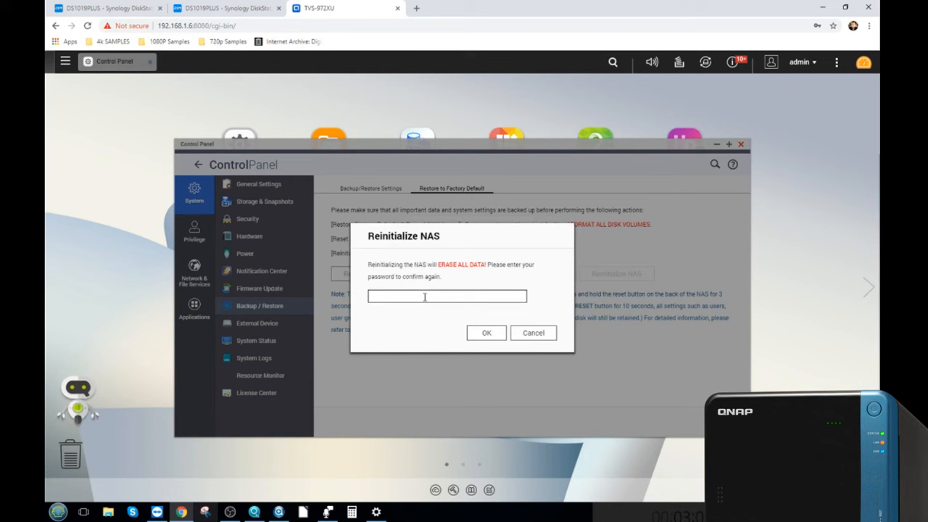
type("1")
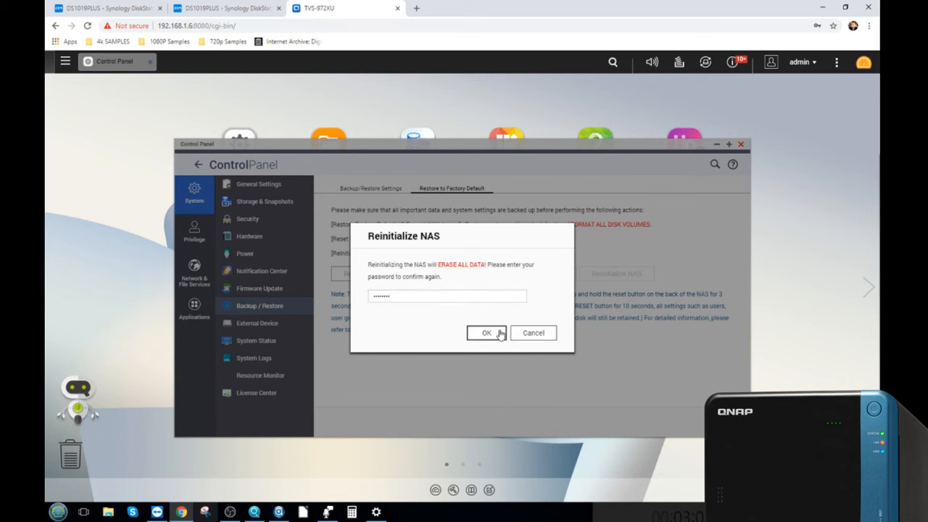
left_click(486, 333)
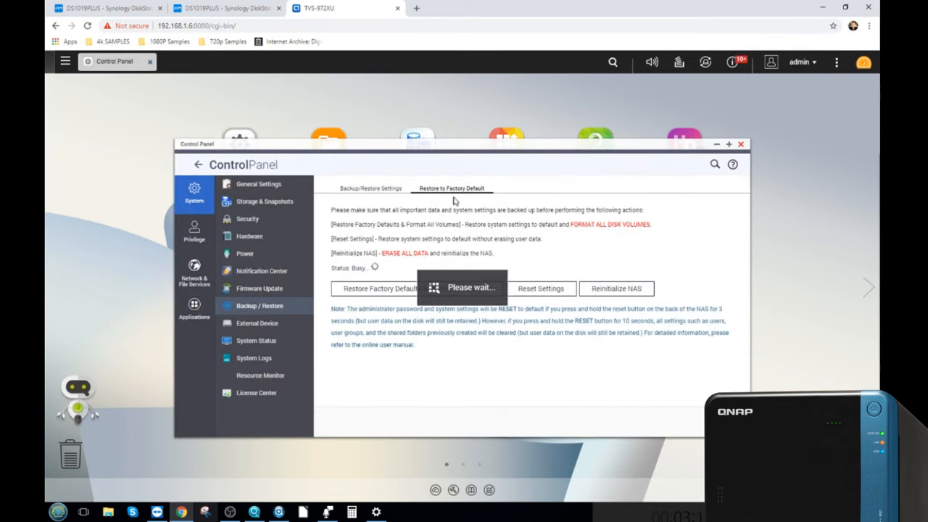
mouse_move(437, 198)
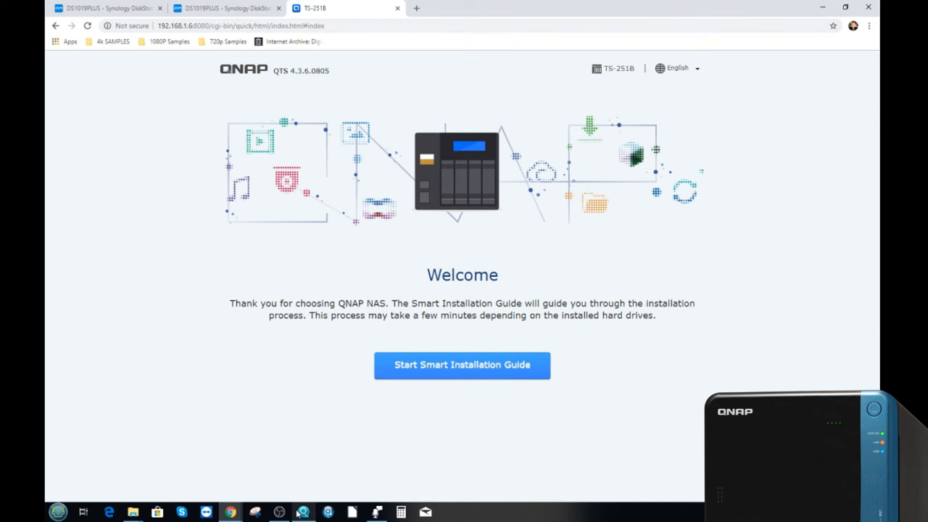
Rescan in Qfinder Pro, launch the Smart Installation Guide, and select the NAS Name field
left_click(303, 512)
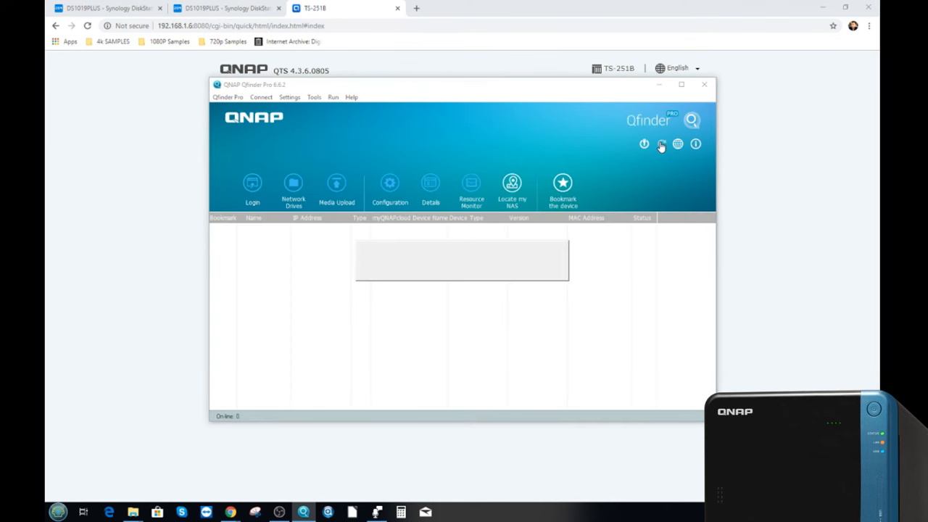
left_click(661, 144)
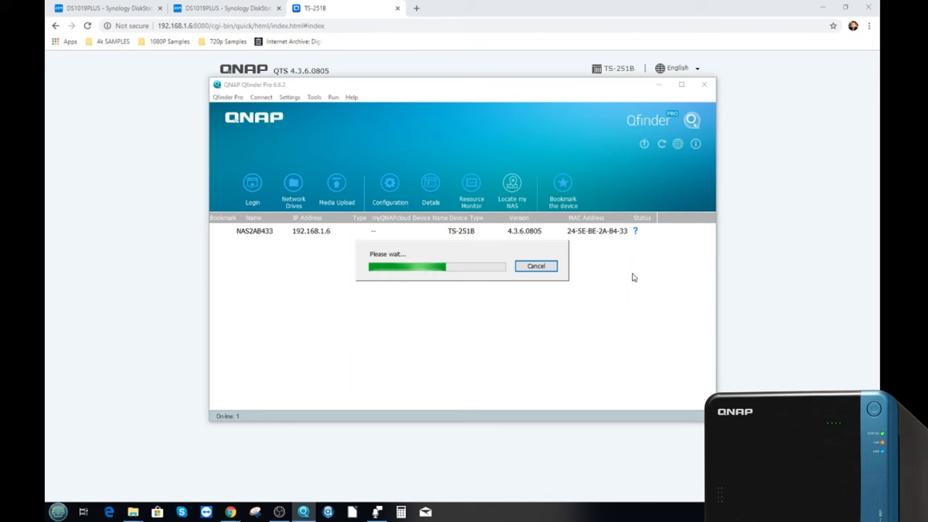
mouse_move(312, 231)
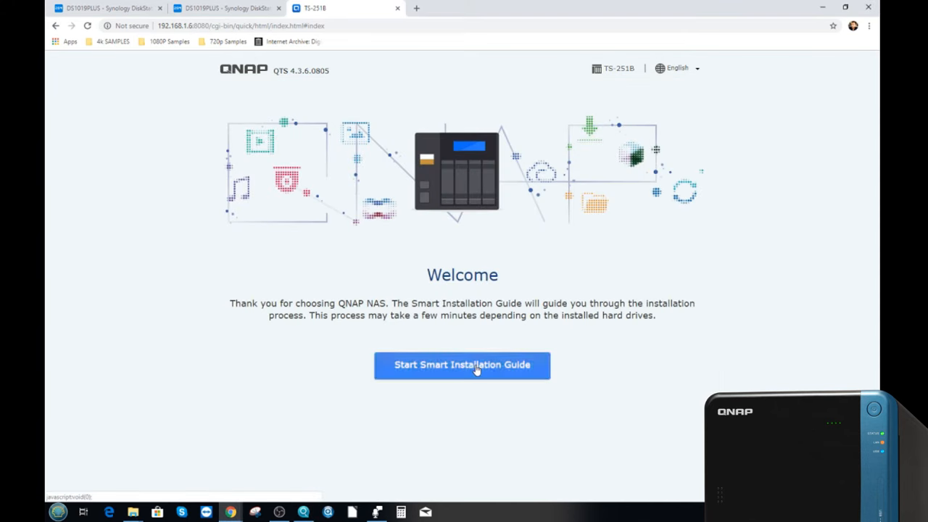
left_click(462, 365)
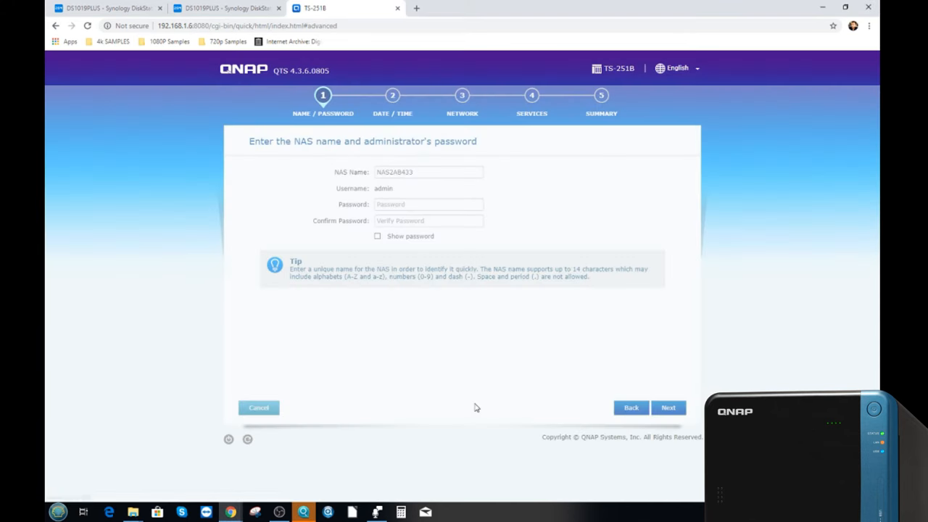
left_click(428, 172)
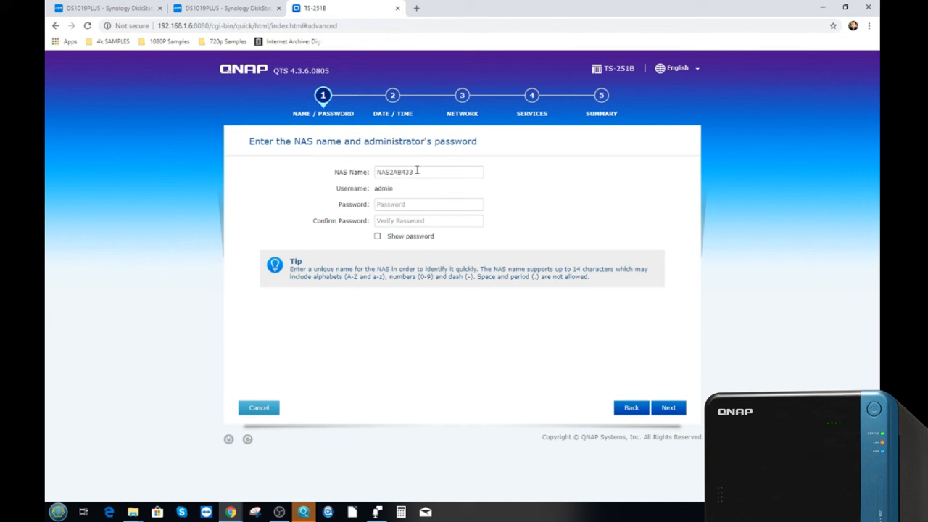